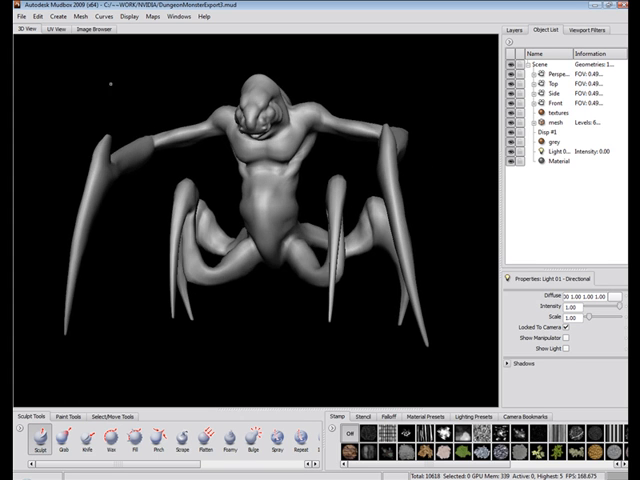
Show the Extract Texture Maps submenu from Mudbox's Maps menu for the creature model.
{"action": "left_click", "coordinate": [61, 29]}
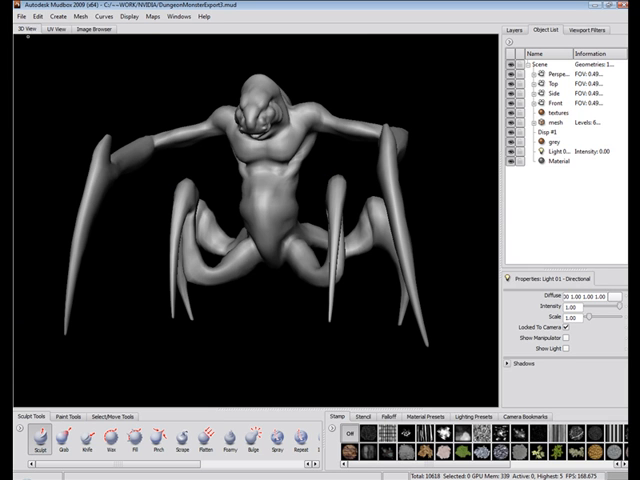
{"action": "left_click", "coordinate": [144, 18]}
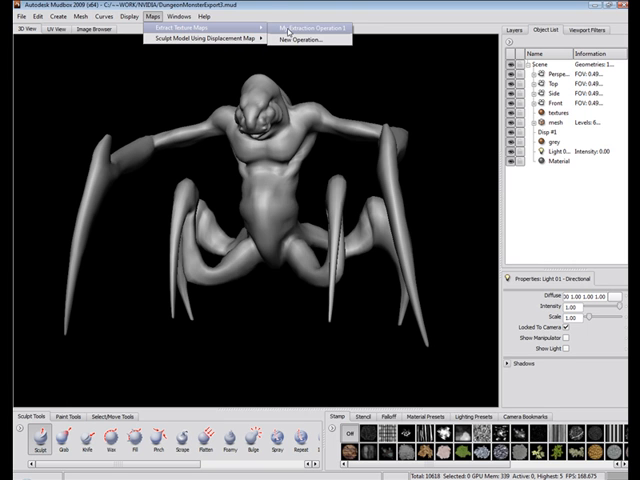
Configure My Extraction Operation 1 for a mesh-targeted displacement map and pick the output location.
{"action": "left_click", "coordinate": [312, 27]}
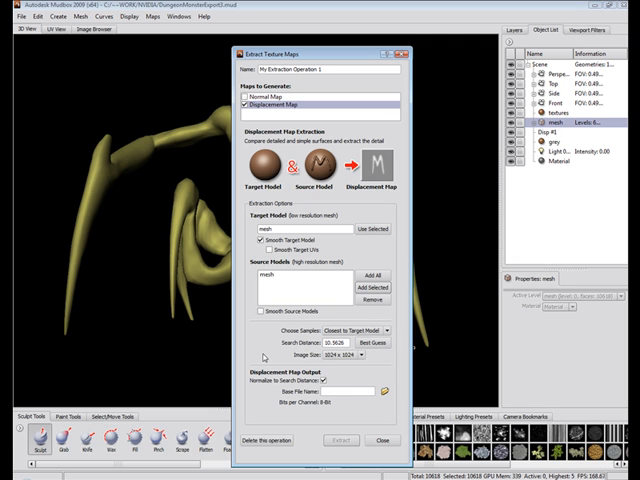
{"action": "left_click", "coordinate": [375, 356]}
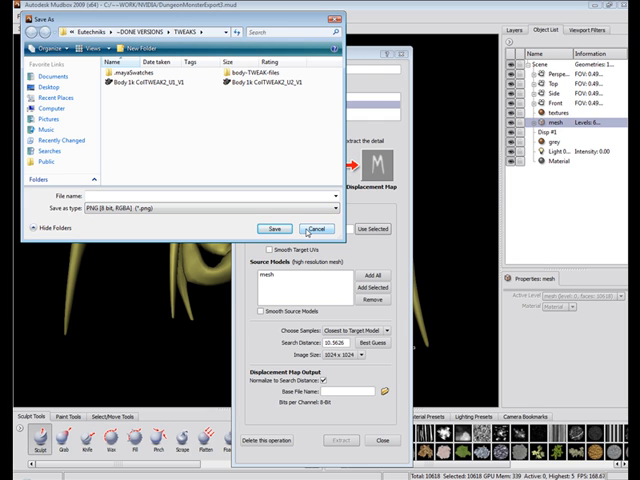
Cancel the Save As dialog and move to the Dungeon Elite scene in 3ds Max.
{"action": "left_click", "coordinate": [304, 227]}
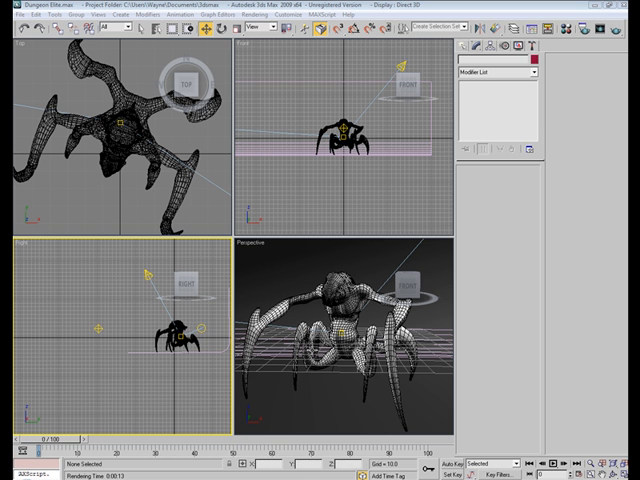
{"action": "mouse_move", "coordinate": [301, 216]}
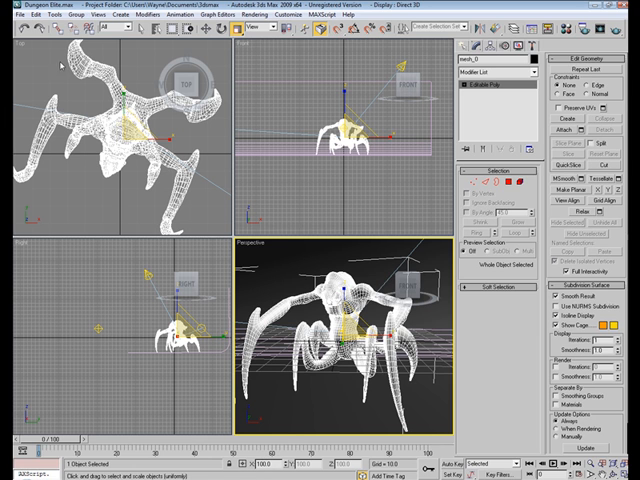
Select creature mesh_0 and show the Modify panel's Modifier List dropdown.
{"action": "left_click", "coordinate": [18, 14]}
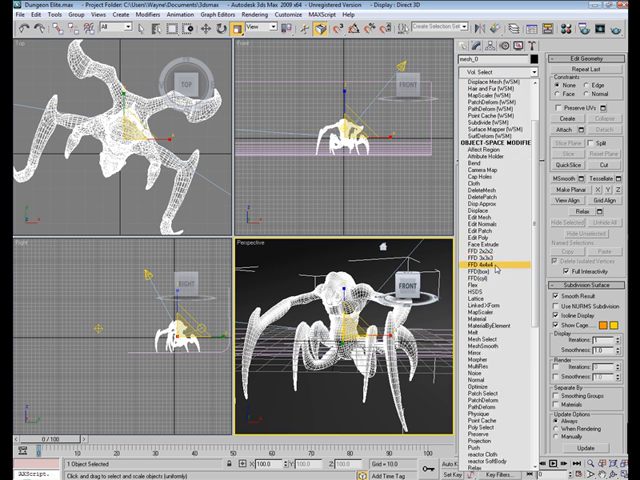
Scroll the Modifier List to VRayDisplacementMod and add it to the creature's Editable Poly.
{"action": "scroll", "scroll_direction": "down", "scroll_amount": 3}
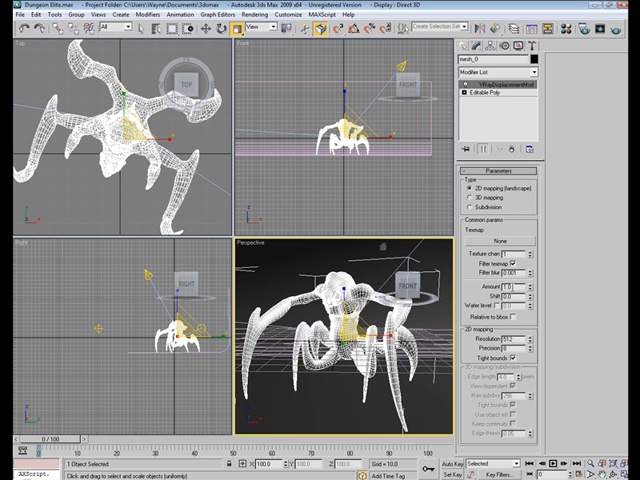
{"action": "mouse_move", "coordinate": [515, 288]}
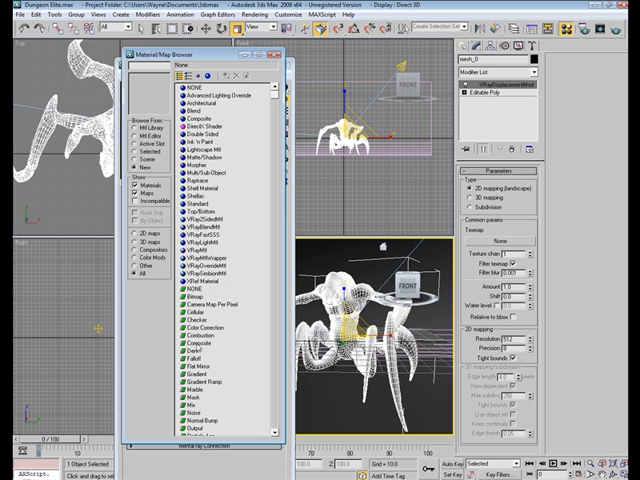
Choose Bitmap as the map type for the creature's EXR displacement texture.
{"action": "left_click", "coordinate": [187, 292]}
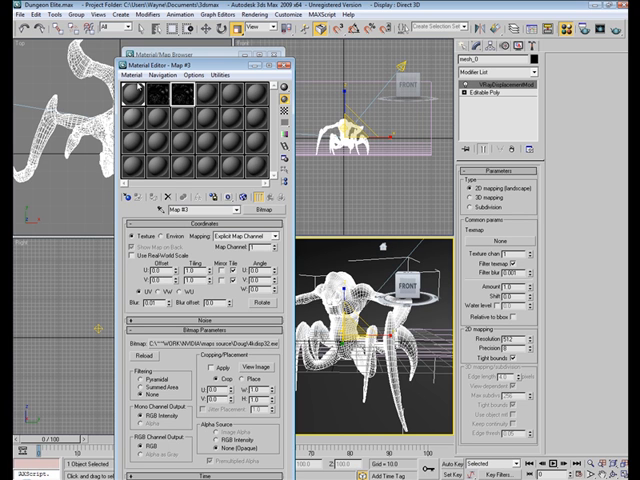
{"action": "mouse_move", "coordinate": [513, 248]}
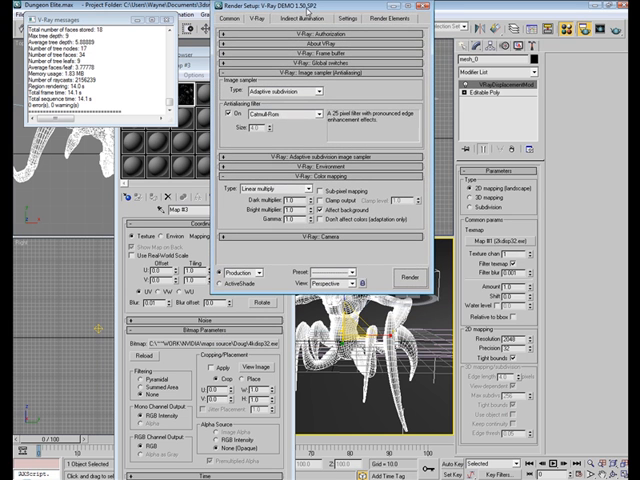
{"action": "mouse_move", "coordinate": [288, 120]}
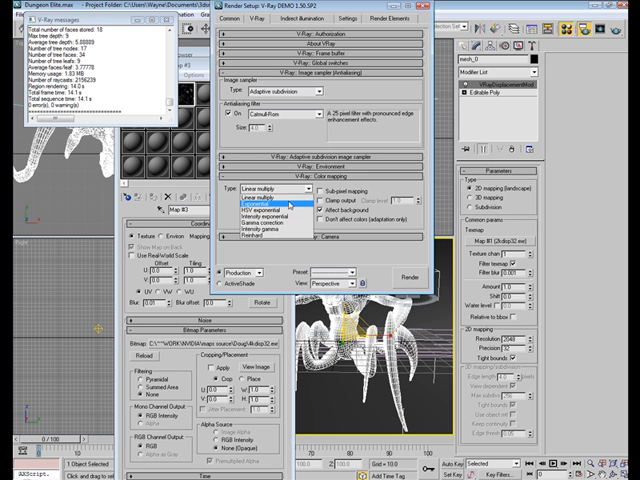
Set the V-Ray Color mapping type to Exponential in Render Setup.
{"action": "left_click", "coordinate": [280, 188]}
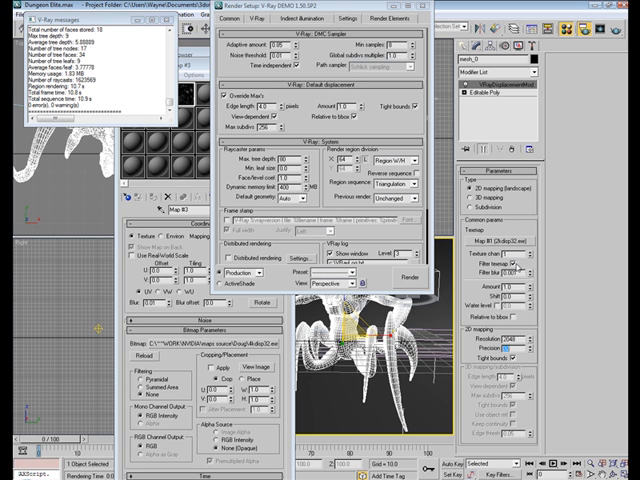
{"action": "mouse_move", "coordinate": [516, 266]}
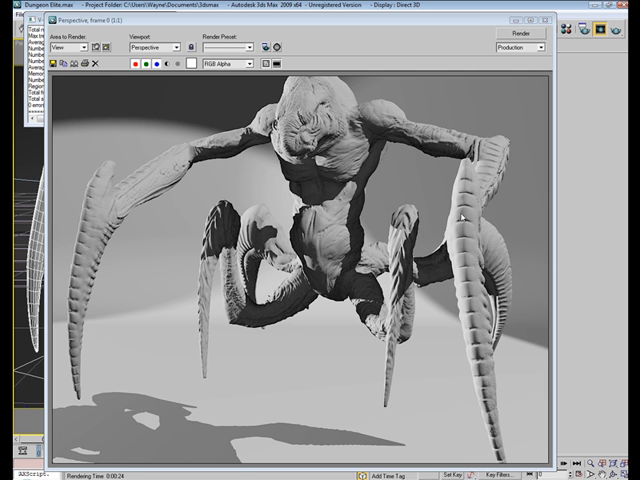
{"action": "mouse_move", "coordinate": [460, 217]}
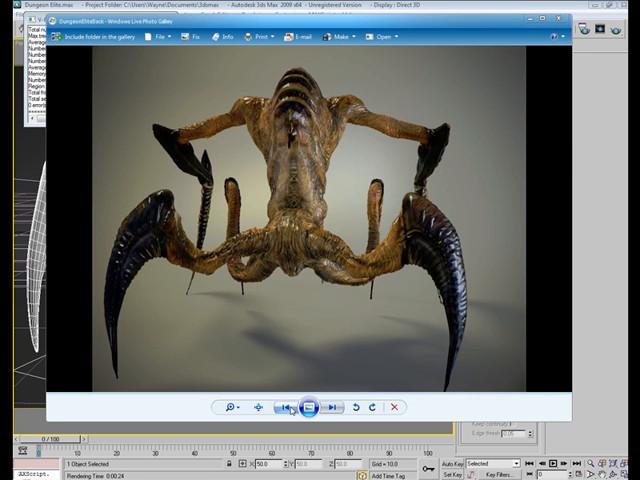
Step through the Photo Gallery renders back to the four-view coloured creature sheet.
{"action": "left_click", "coordinate": [331, 406]}
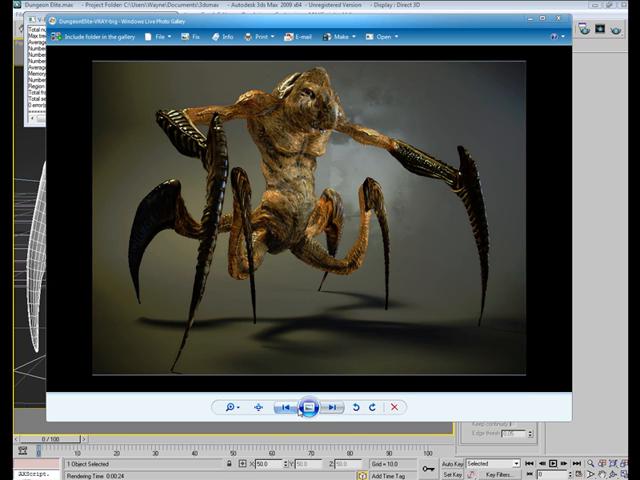
{"action": "mouse_move", "coordinate": [287, 406]}
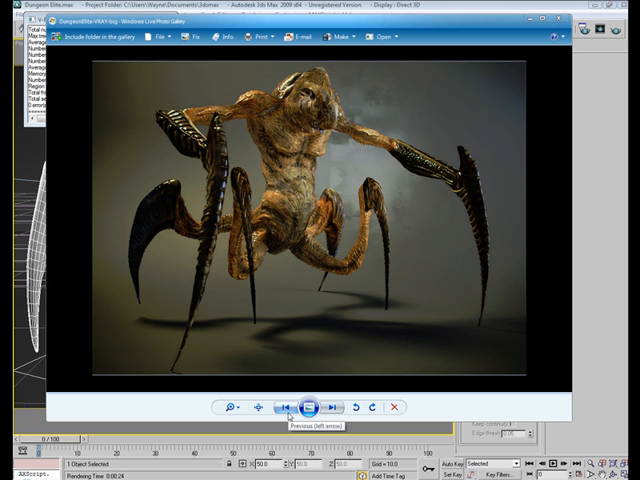
{"action": "left_click", "coordinate": [288, 405]}
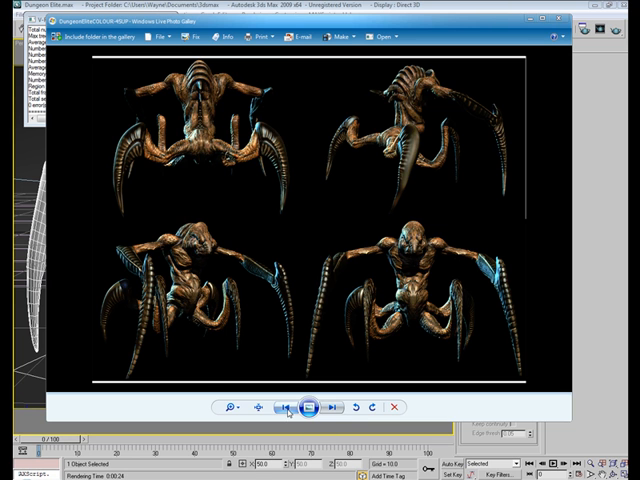